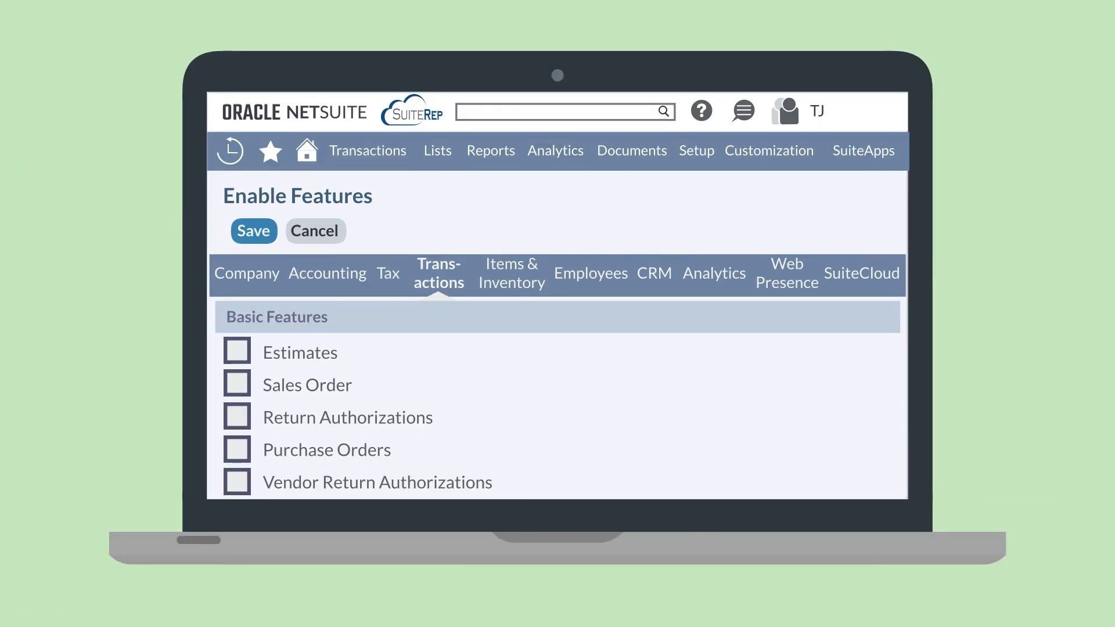
# - Check the Estimates box on the Transactions subtab of Enable Features
pyautogui.click(237, 351)
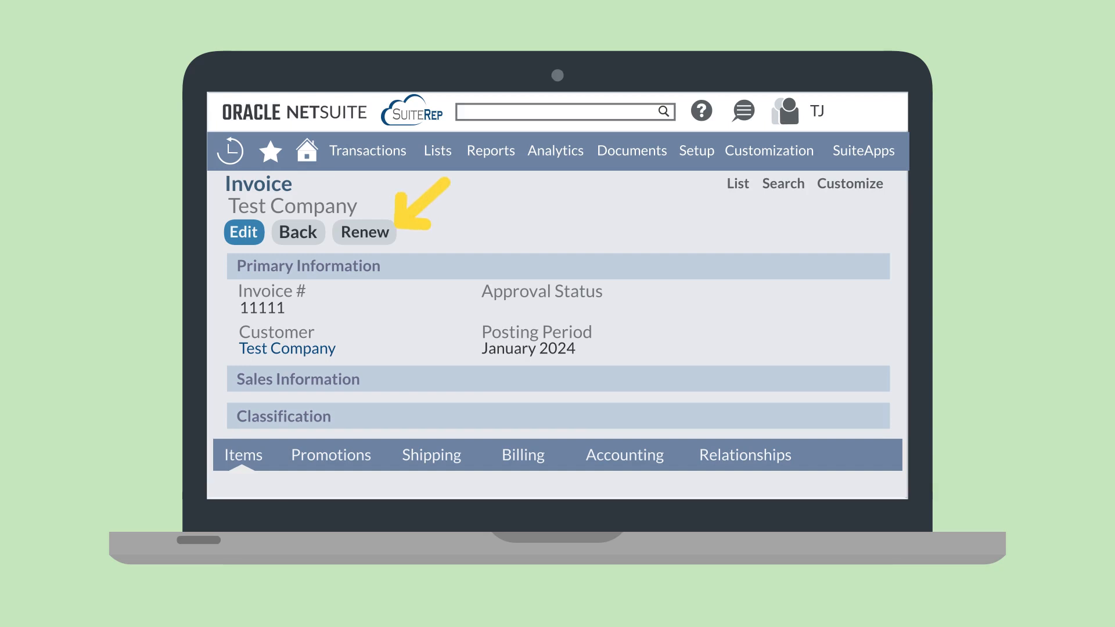
# - Generate a new estimate from Test Company's invoice 11111
pyautogui.click(364, 233)
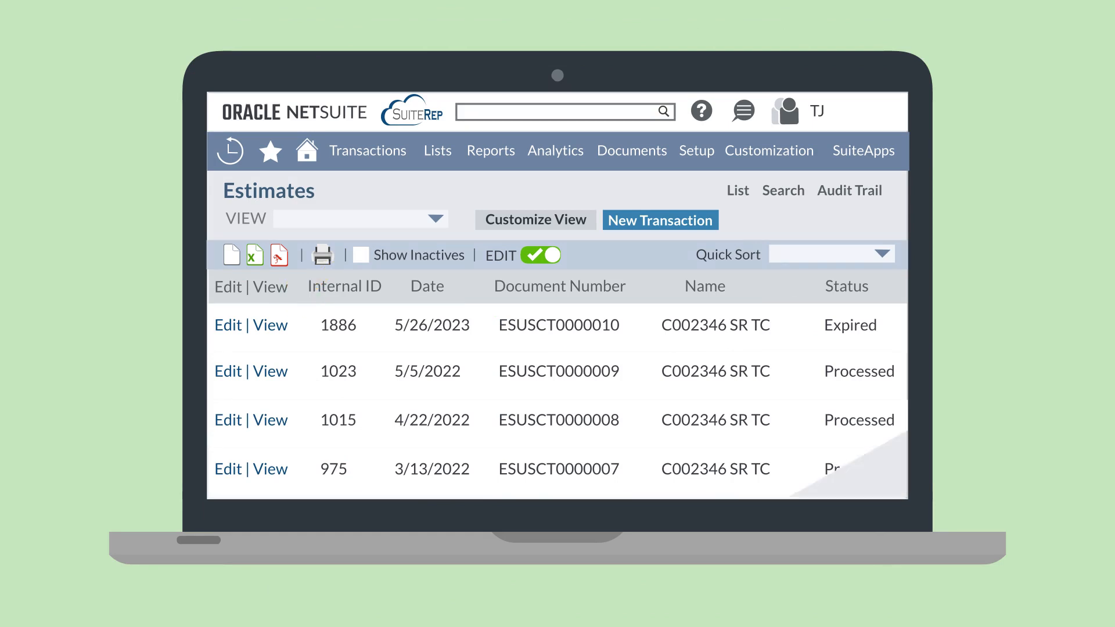
# - View estimate ESUSCT0000010 and print it from the printer icon
pyautogui.click(270, 326)
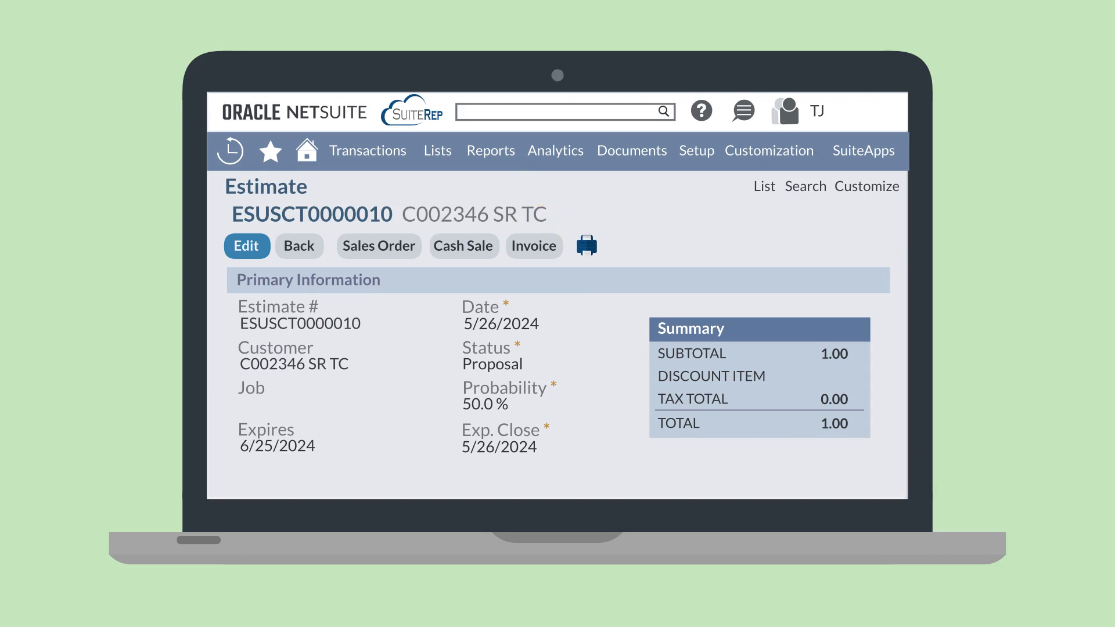
pyautogui.click(585, 246)
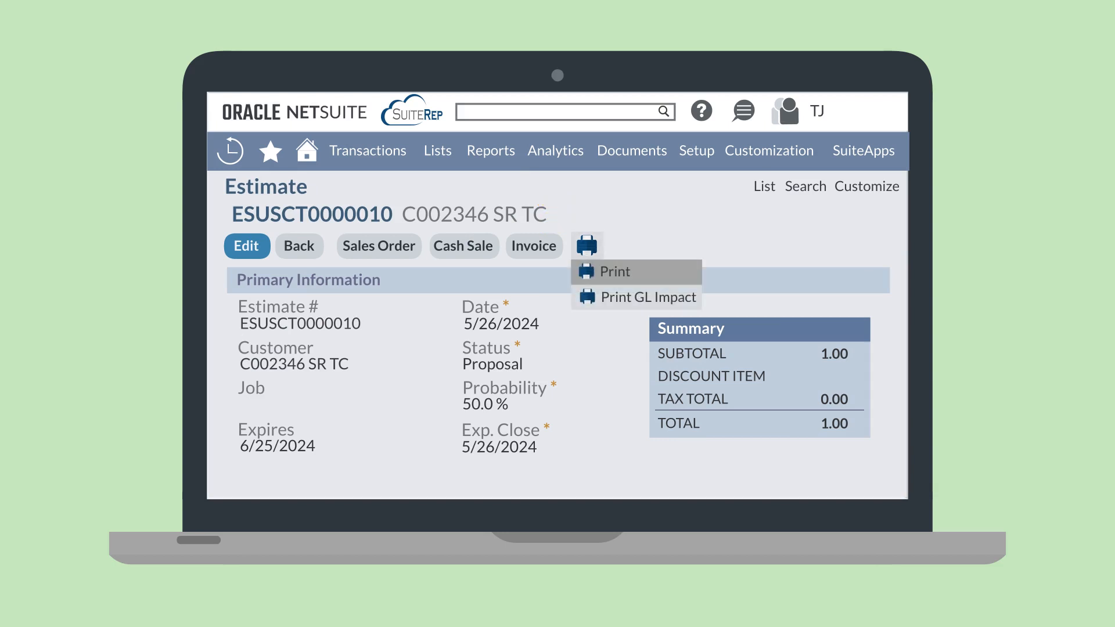
pyautogui.click(615, 271)
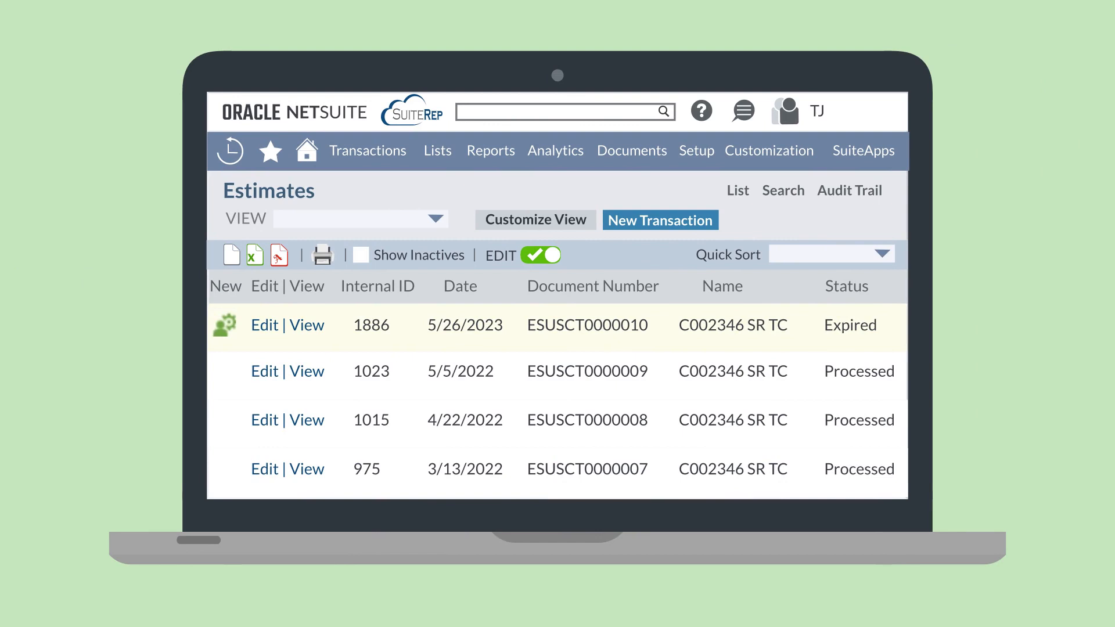
# - Bring up record actions for ESUSCT0000010, including Delete Record
pyautogui.click(225, 325)
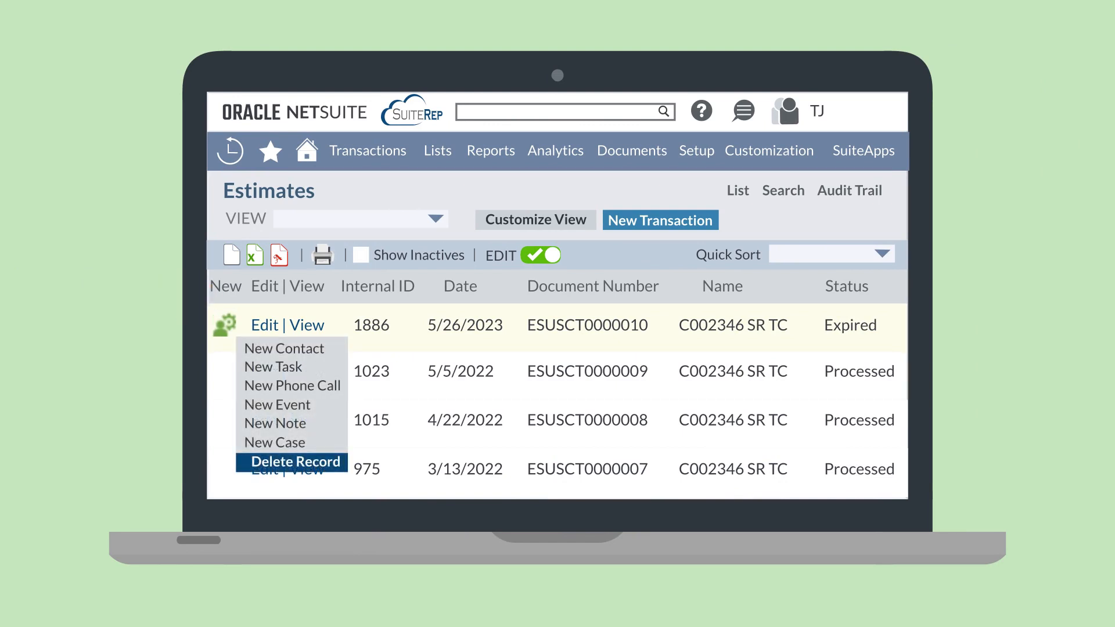